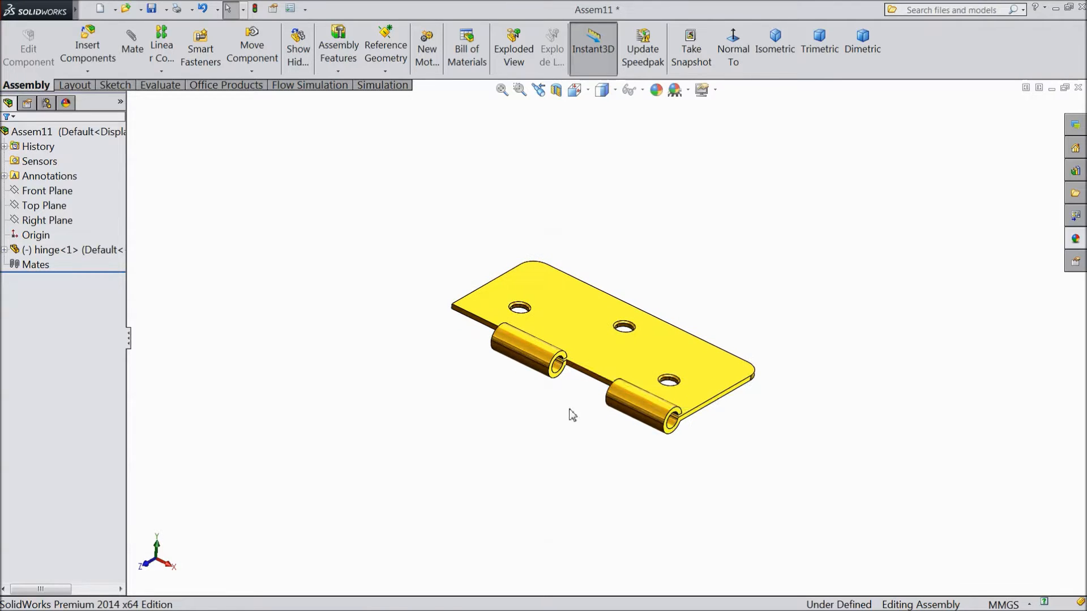
Select the Top Plane in the design tree as the mirror reference.
click(44, 206)
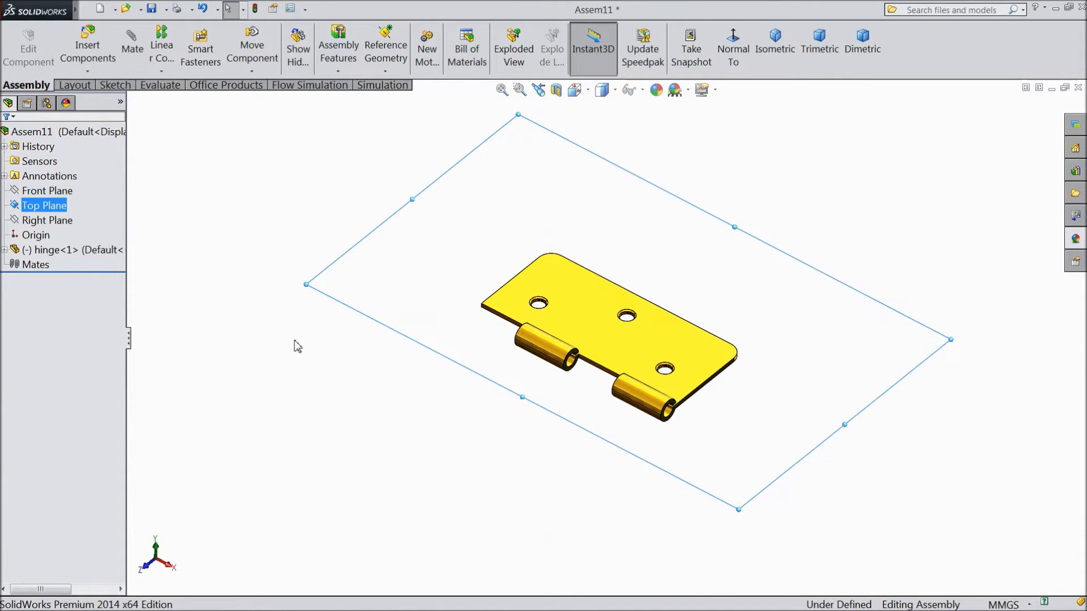
mouse_move(412, 329)
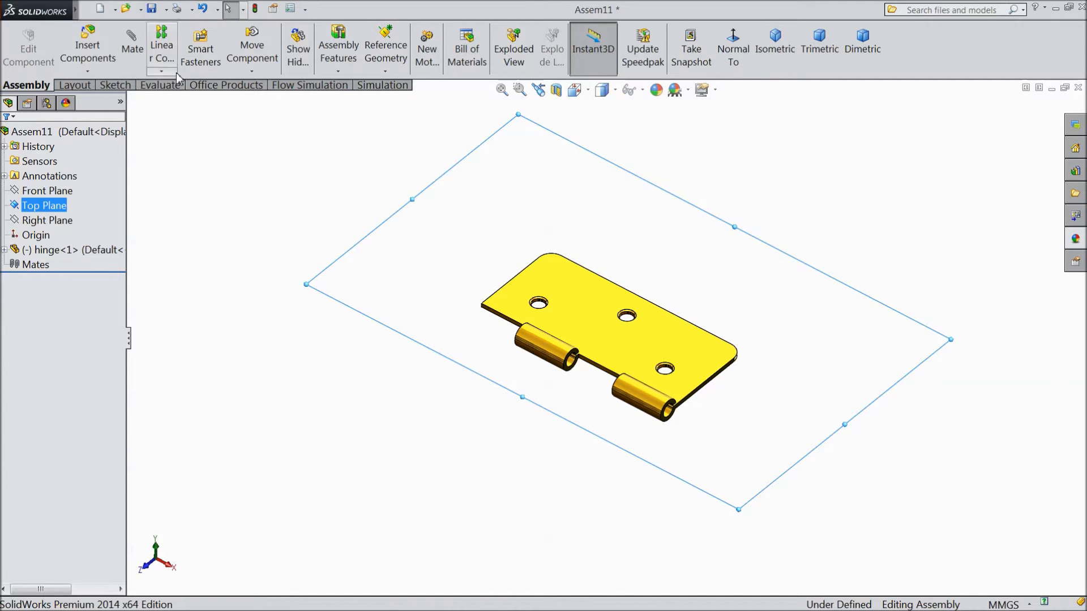
Choose Mirror Components from the component pattern dropdown.
click(173, 72)
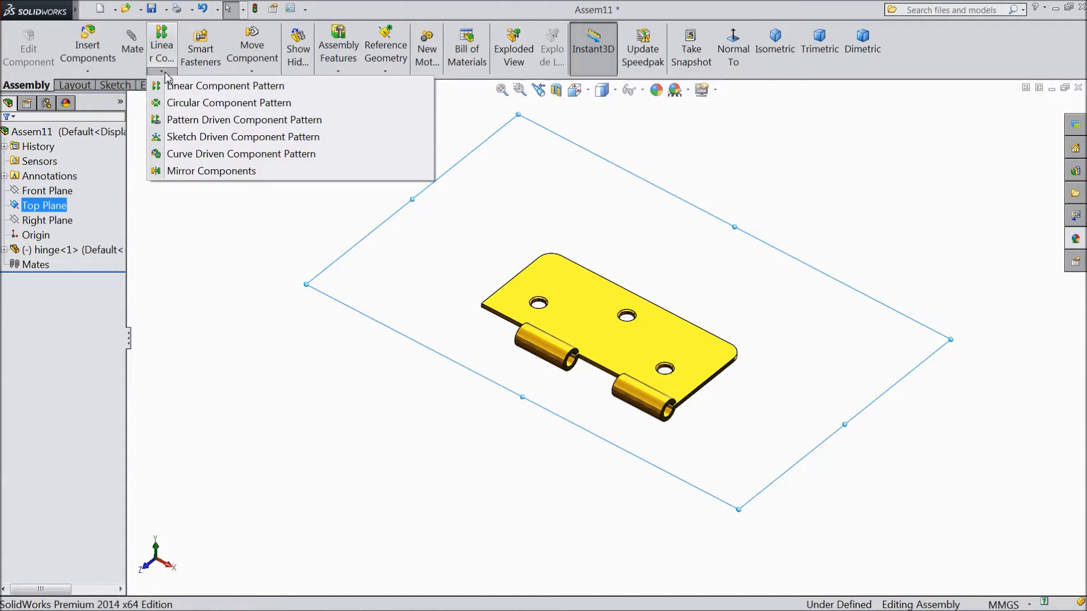
mouse_move(225, 85)
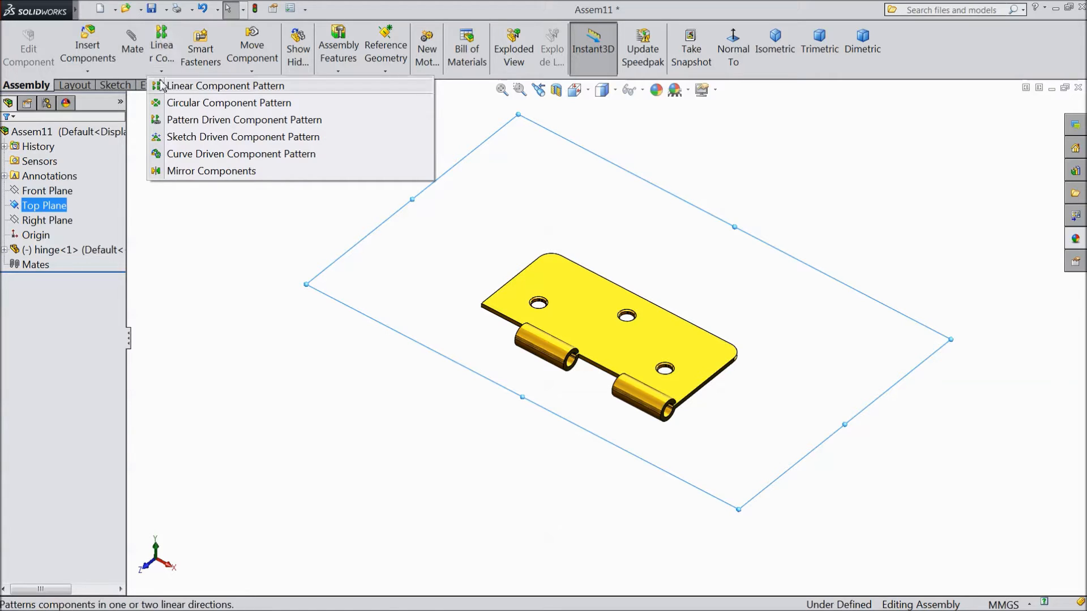
click(211, 171)
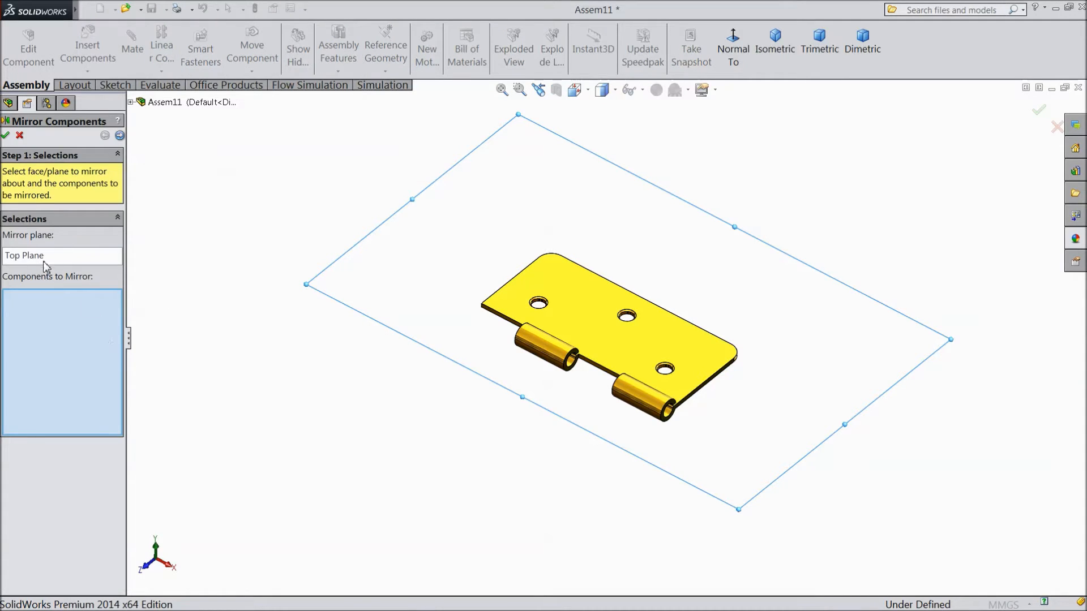
Add the hinge as the component to mirror and advance to the orientation preview.
click(610, 339)
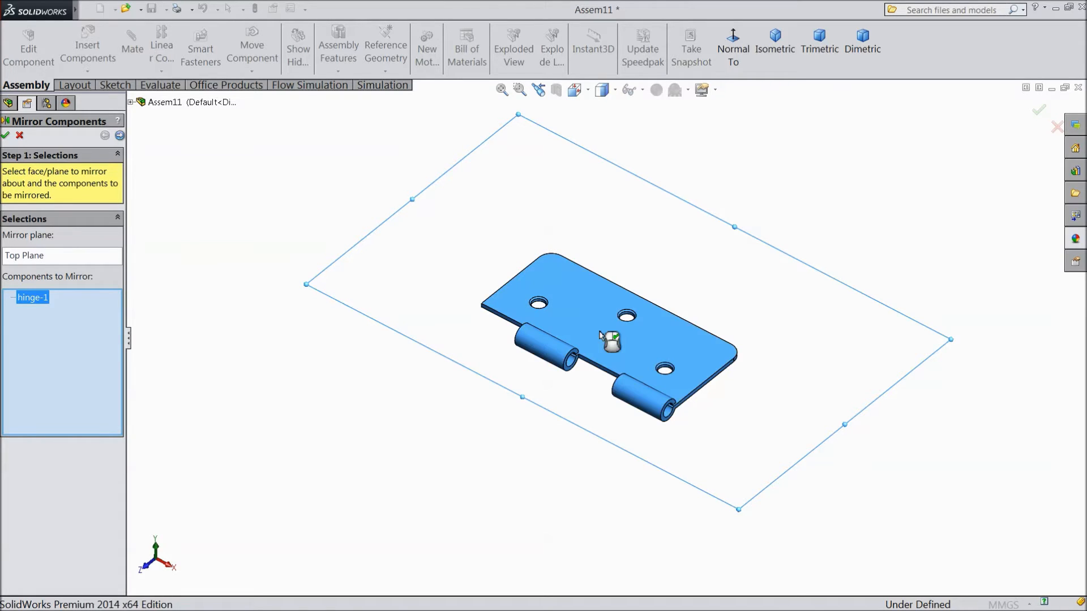
mouse_move(120, 136)
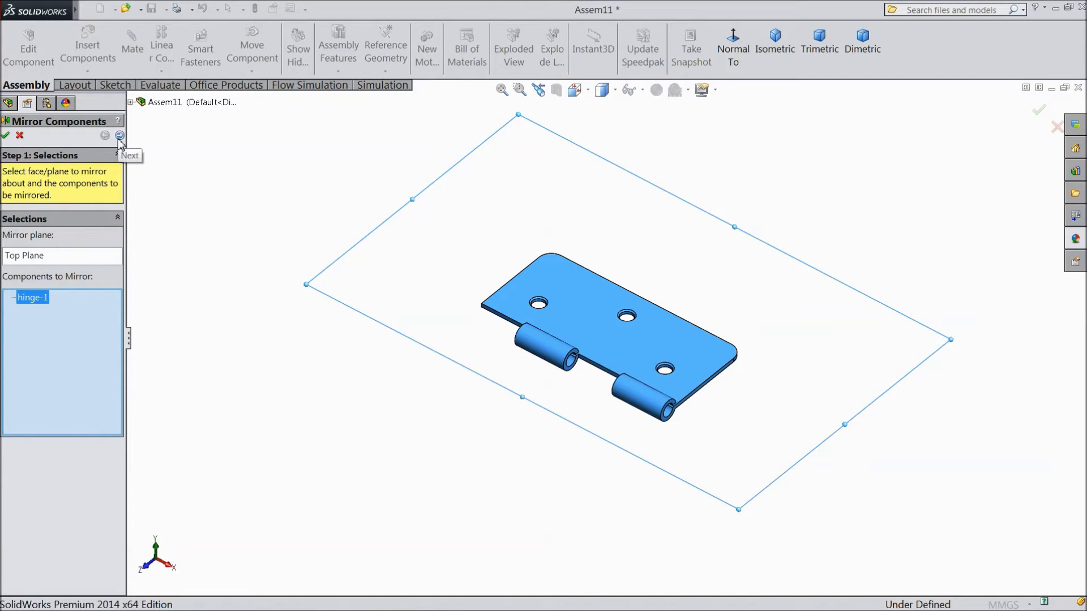
click(119, 136)
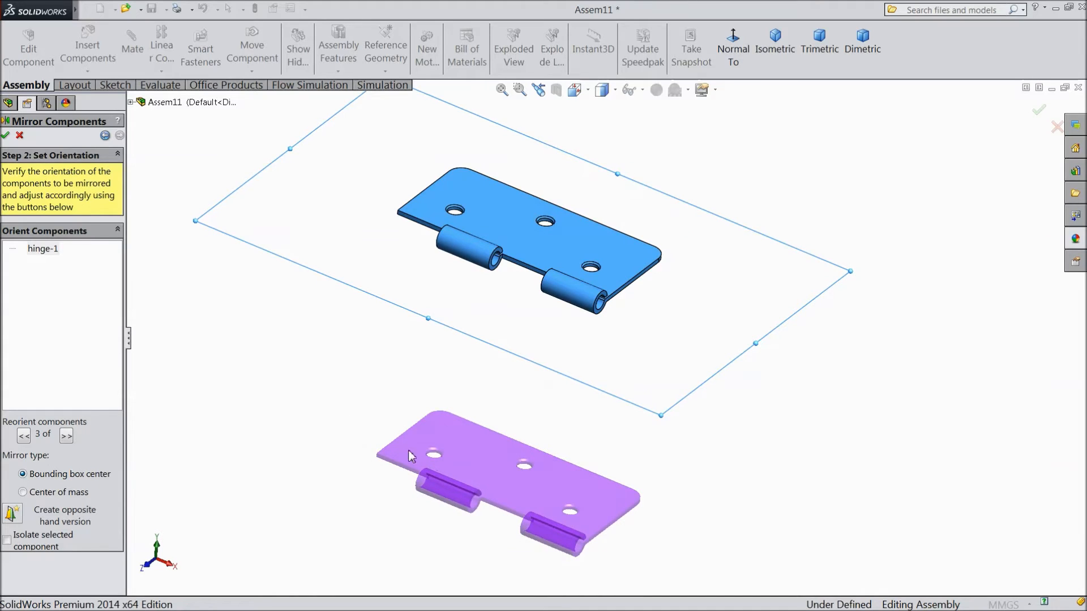
Confirm the mirror to create MirrorComponent1, then select the original hinge<1>.
click(5, 135)
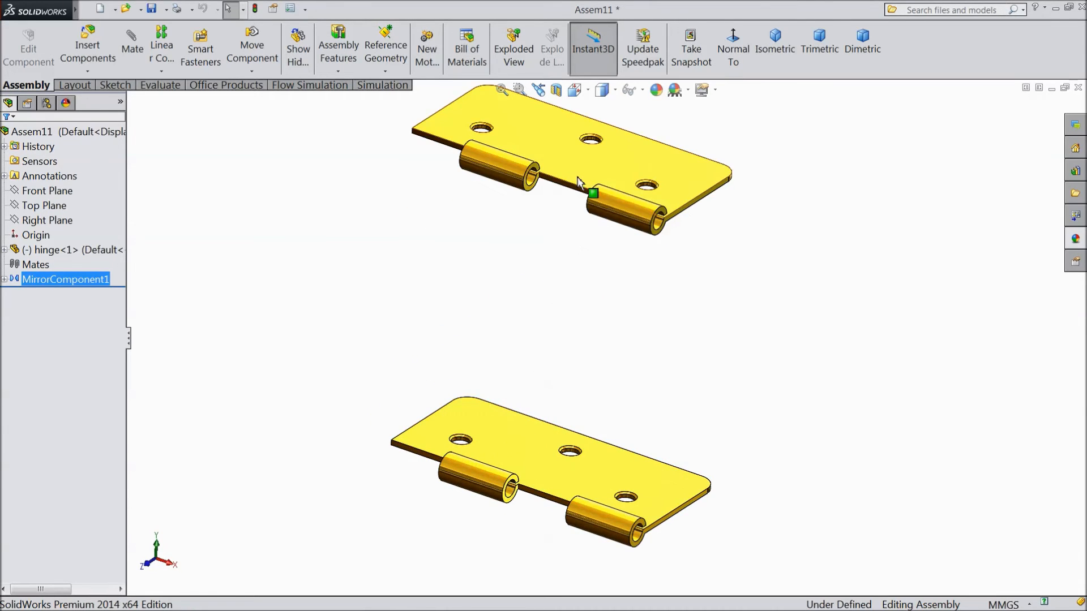
click(59, 250)
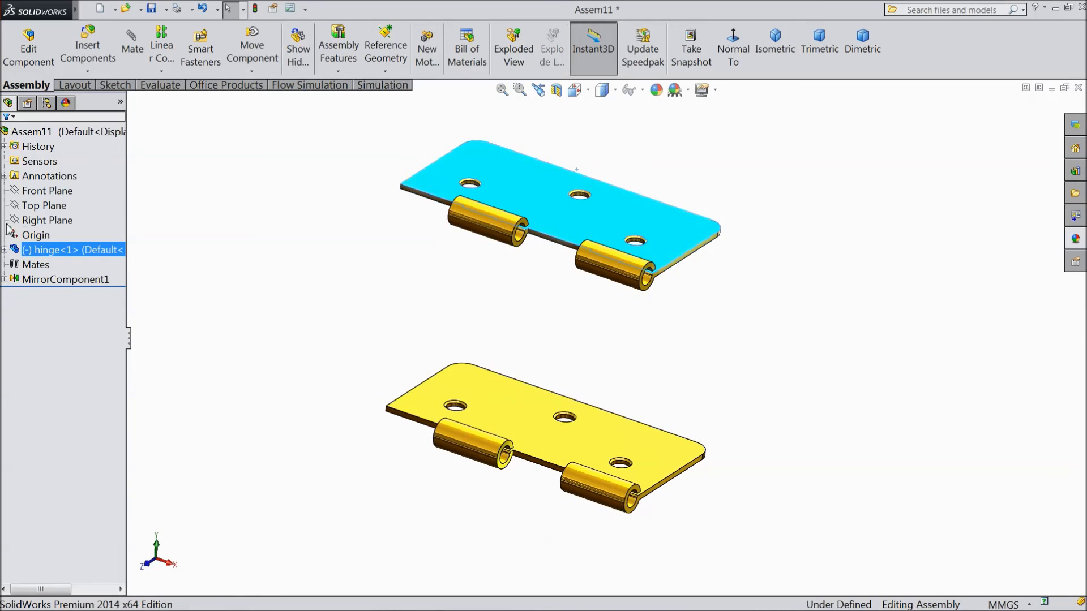